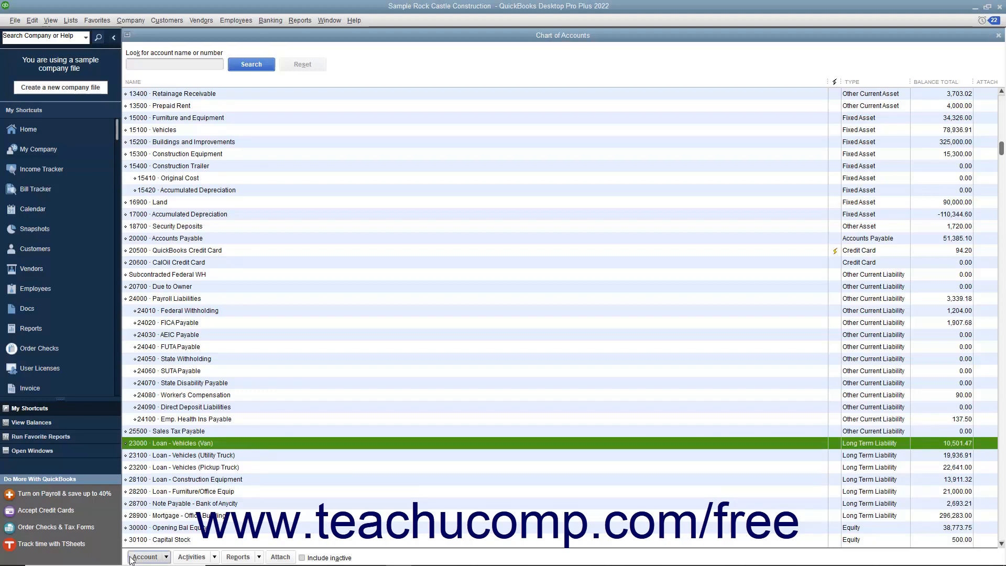
Step: Add long-term liability 23500 'Trailer Loan', then view the 23000 Loan - Vehicles (Van) register
left_click(144, 556)
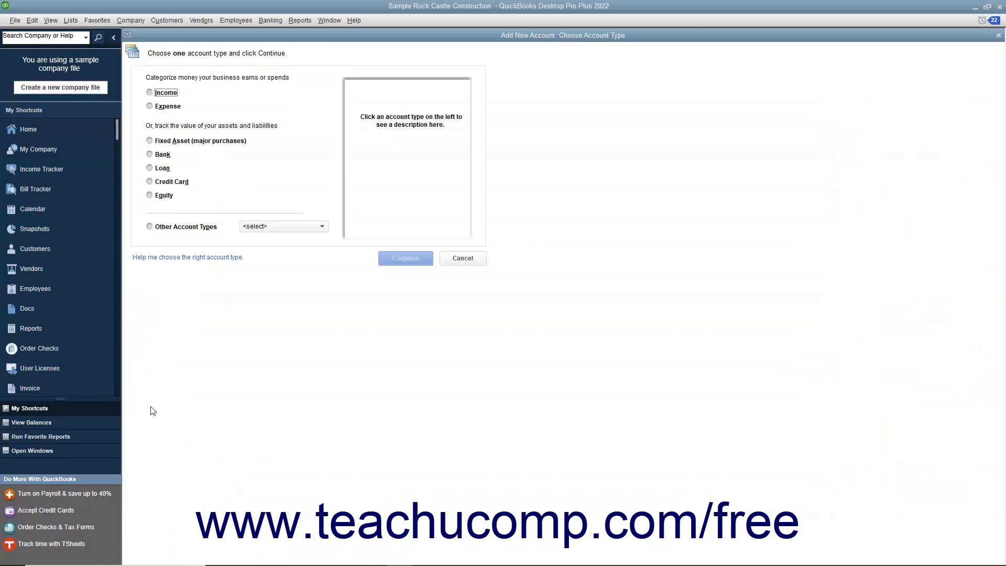
mouse_move(169, 282)
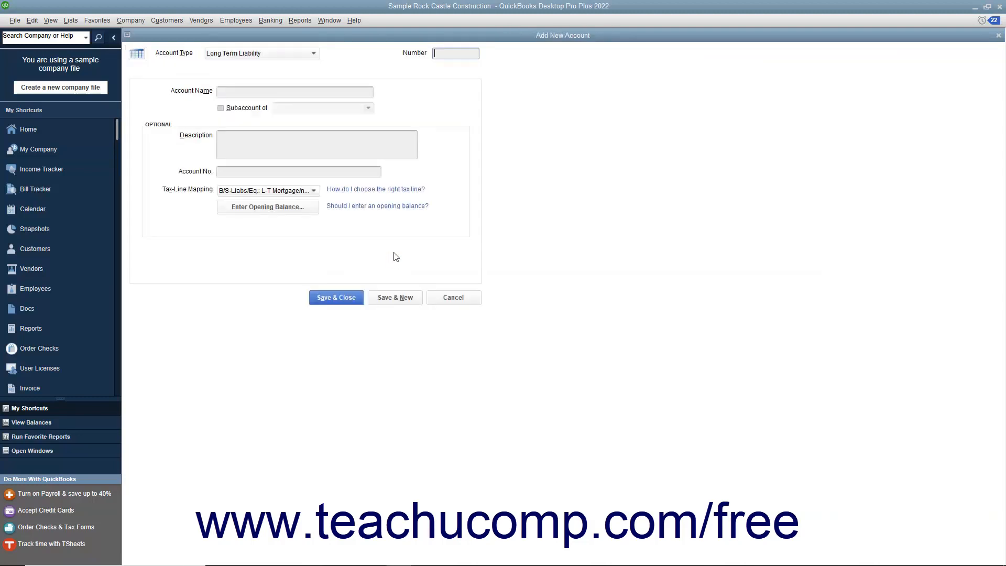
type("Trailer Loan")
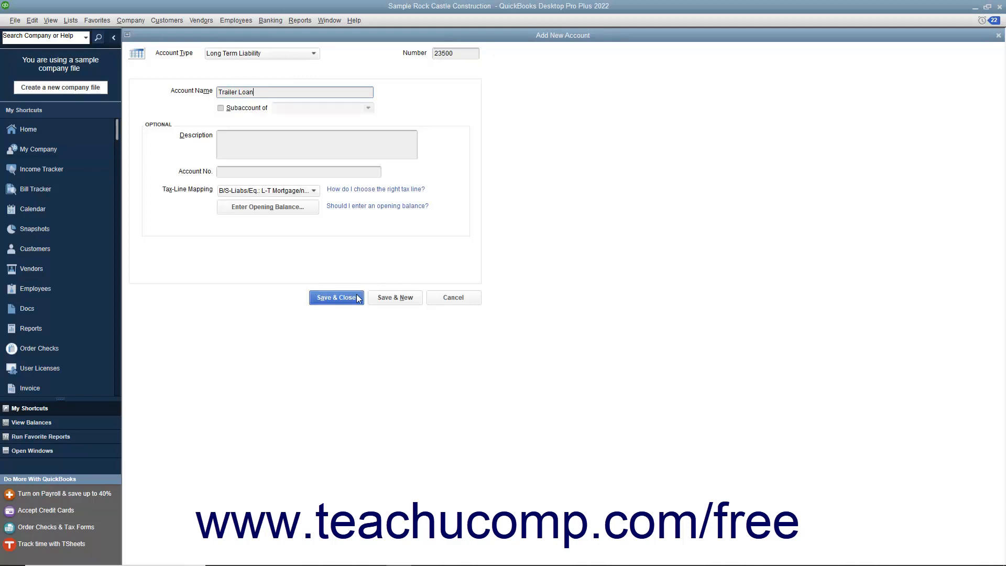
left_click(336, 296)
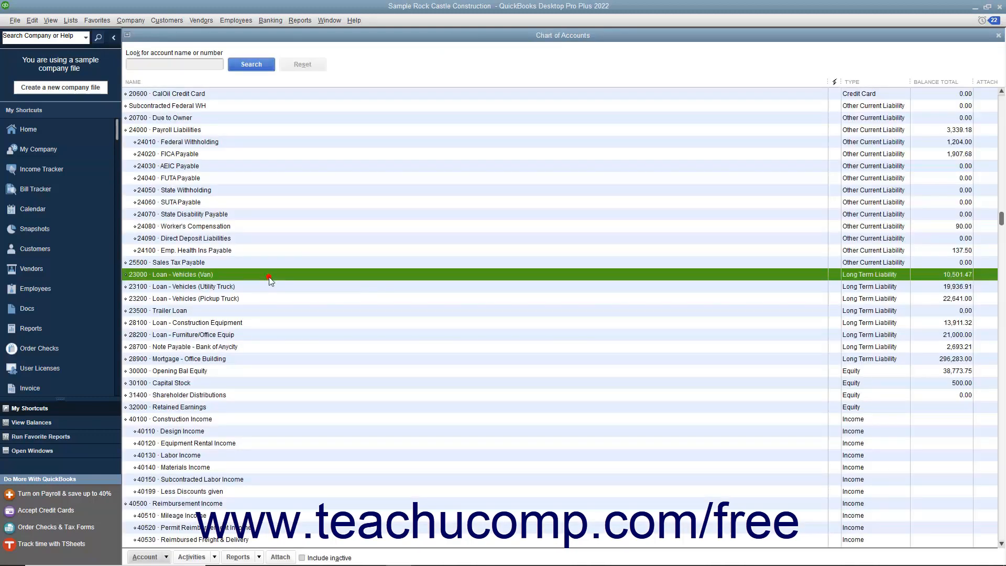
double_click(179, 274)
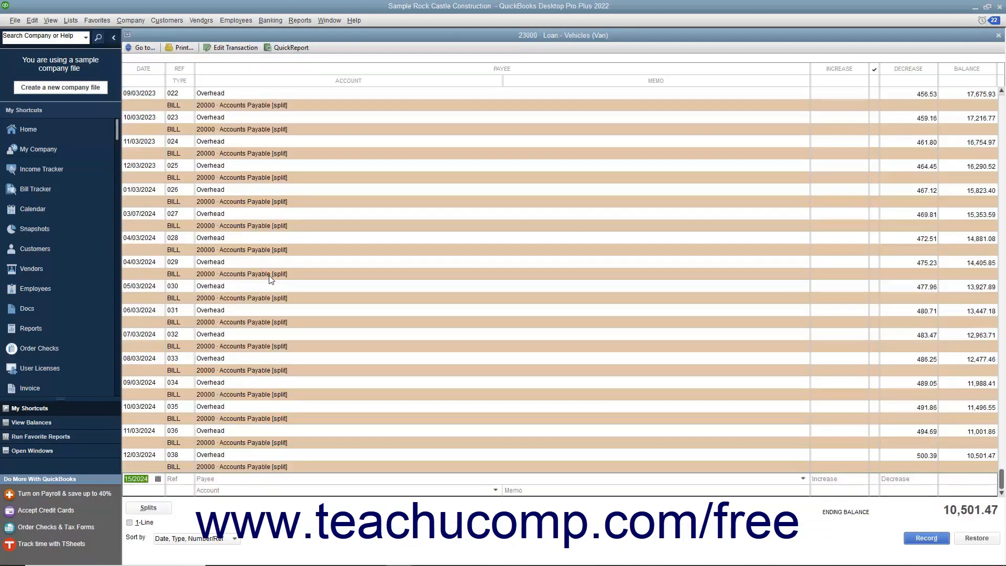